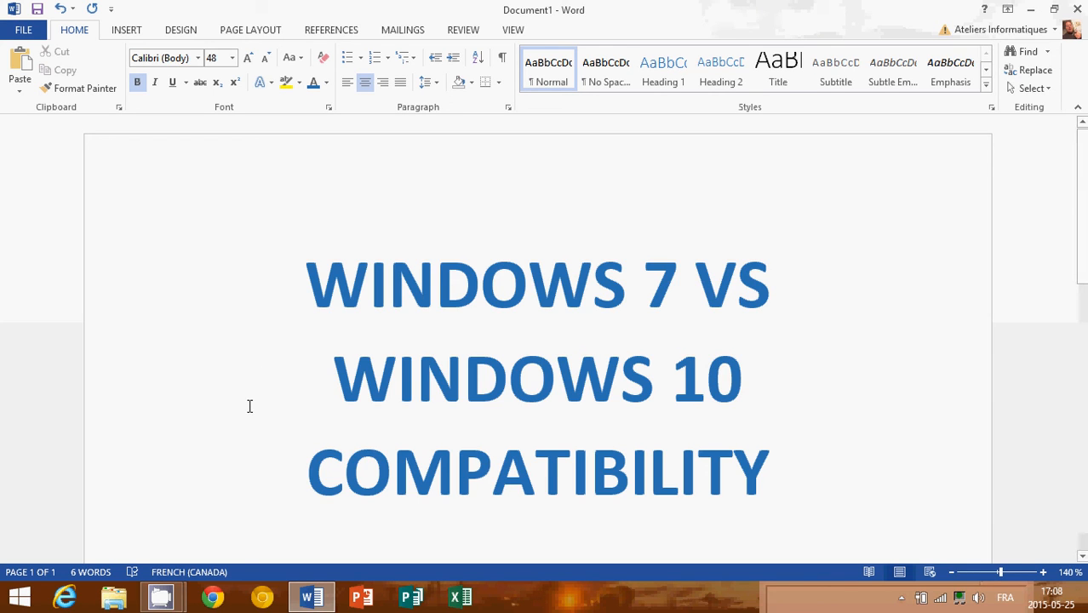
pyautogui.moveTo(162, 596)
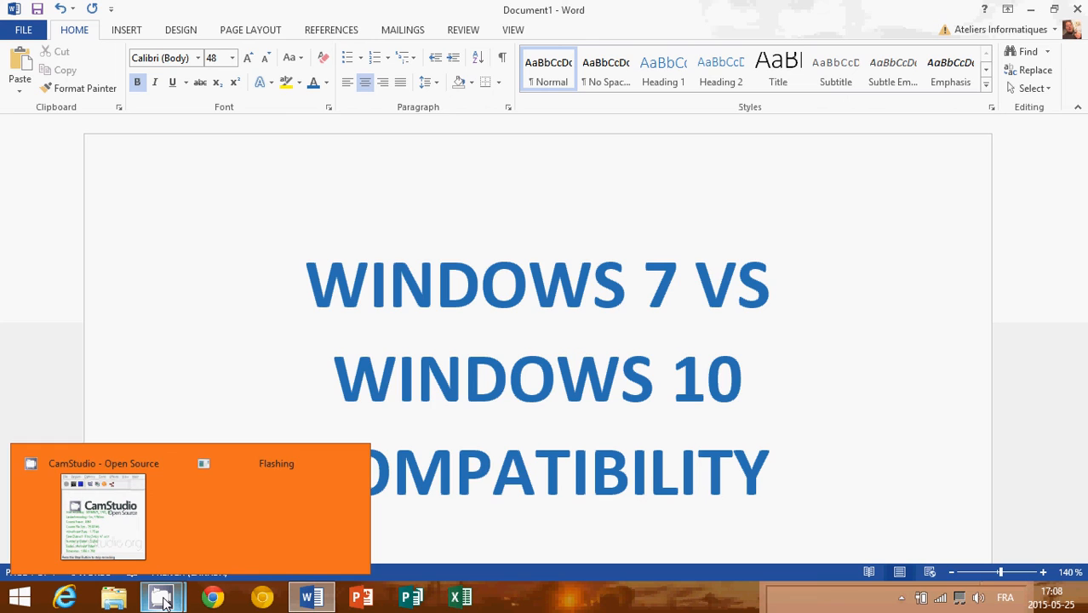